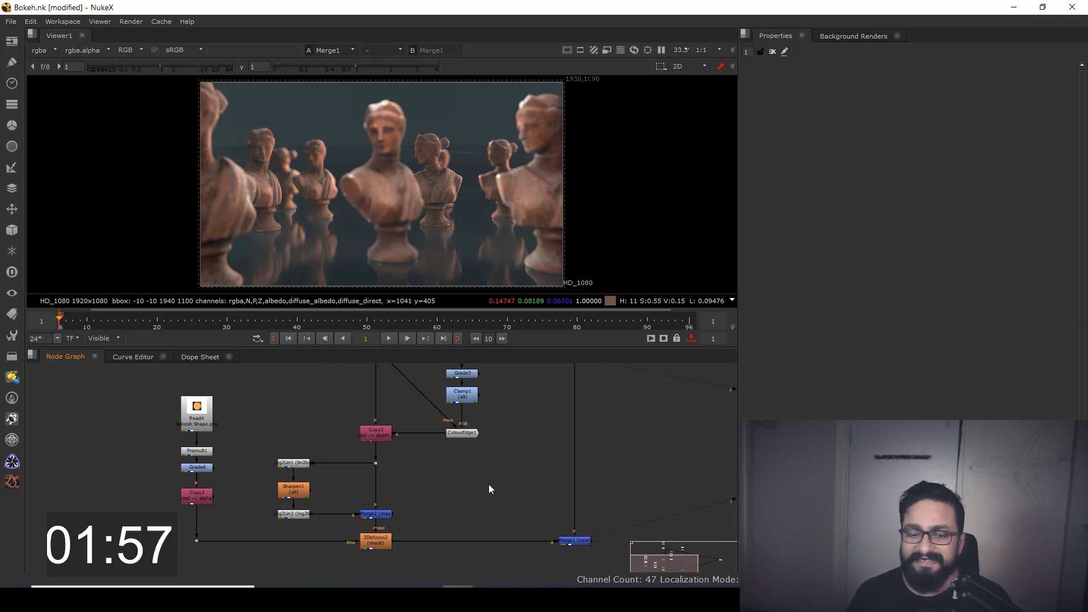
{"action": "mouse_move", "coordinate": [453, 500]}
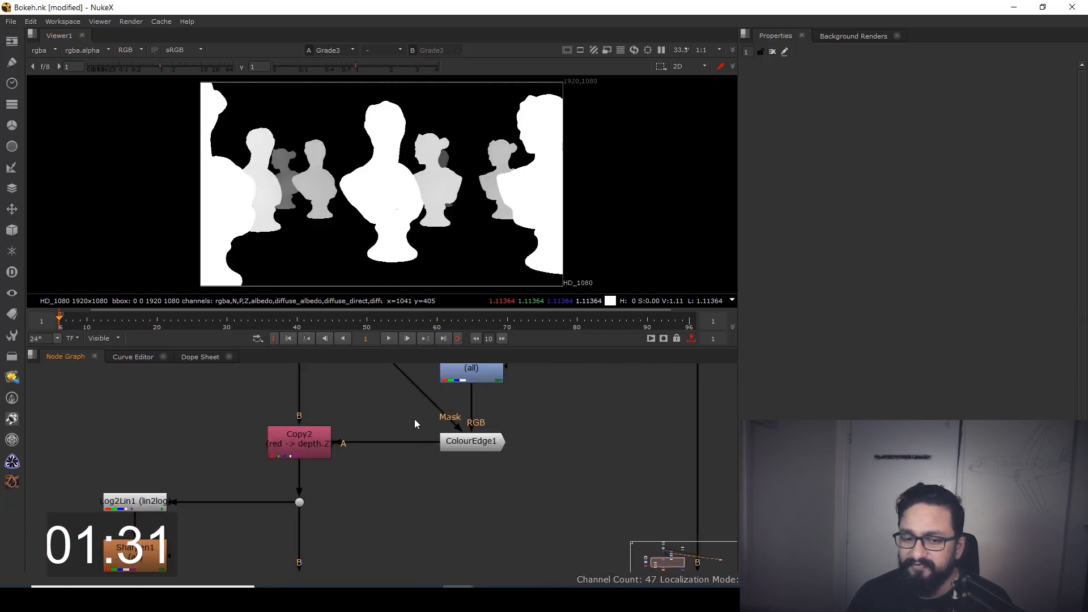
{"action": "mouse_move", "coordinate": [533, 498]}
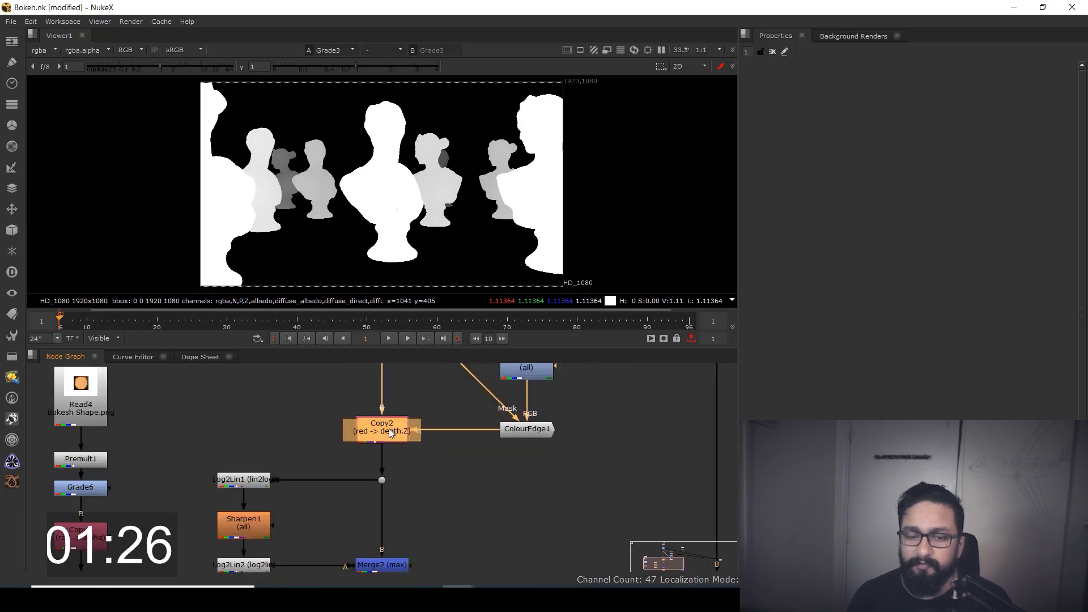
Switch ZDefocus2's bokeh filter to disc at size 50 and view the blurred statue composite
{"action": "left_click", "coordinate": [381, 426]}
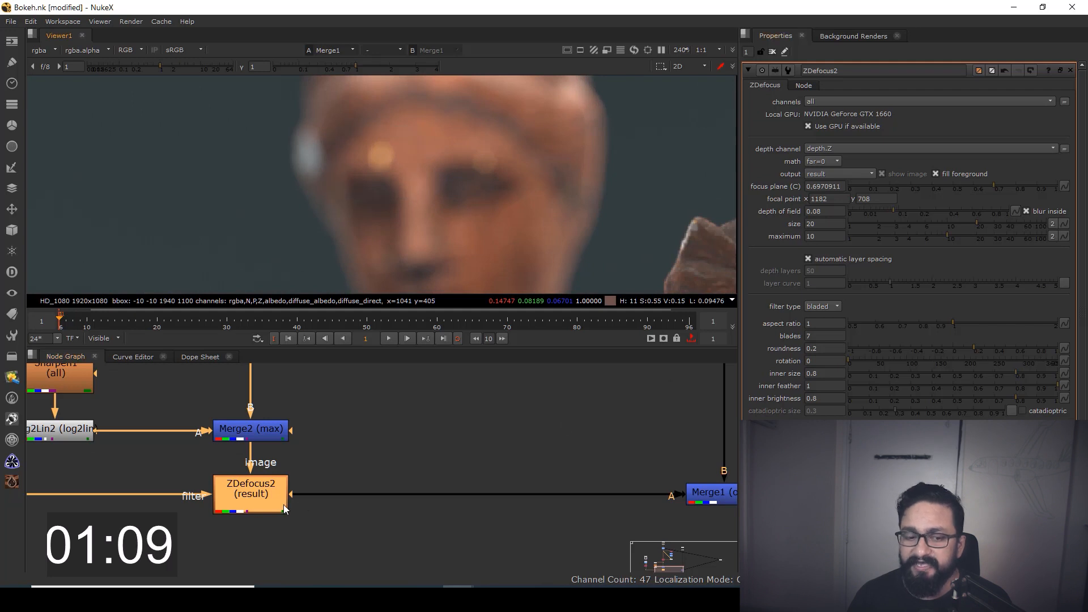
{"action": "left_click", "coordinate": [822, 306]}
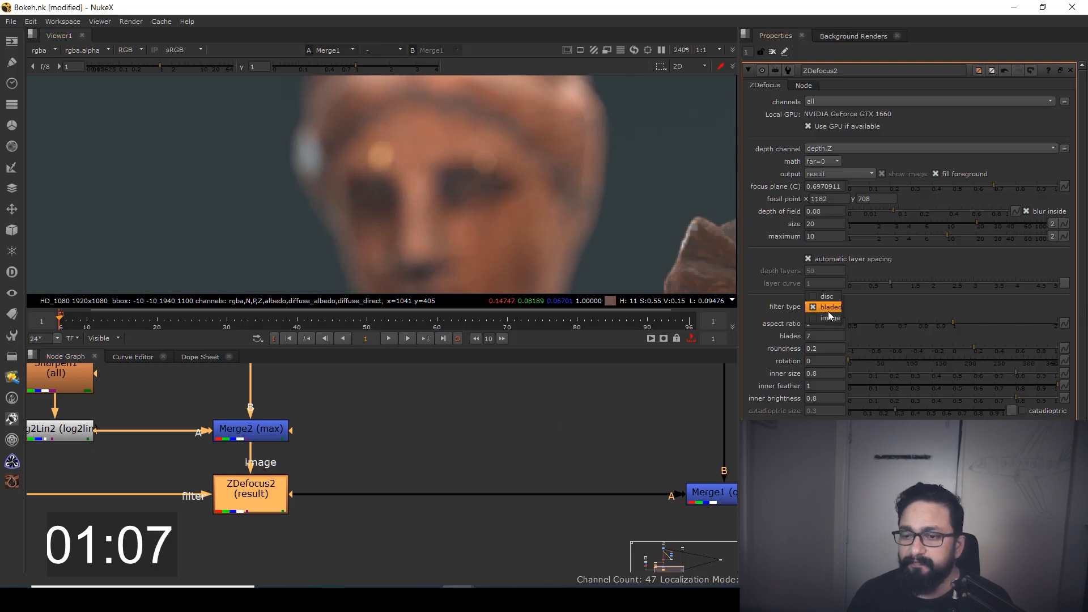
{"action": "left_click", "coordinate": [826, 296]}
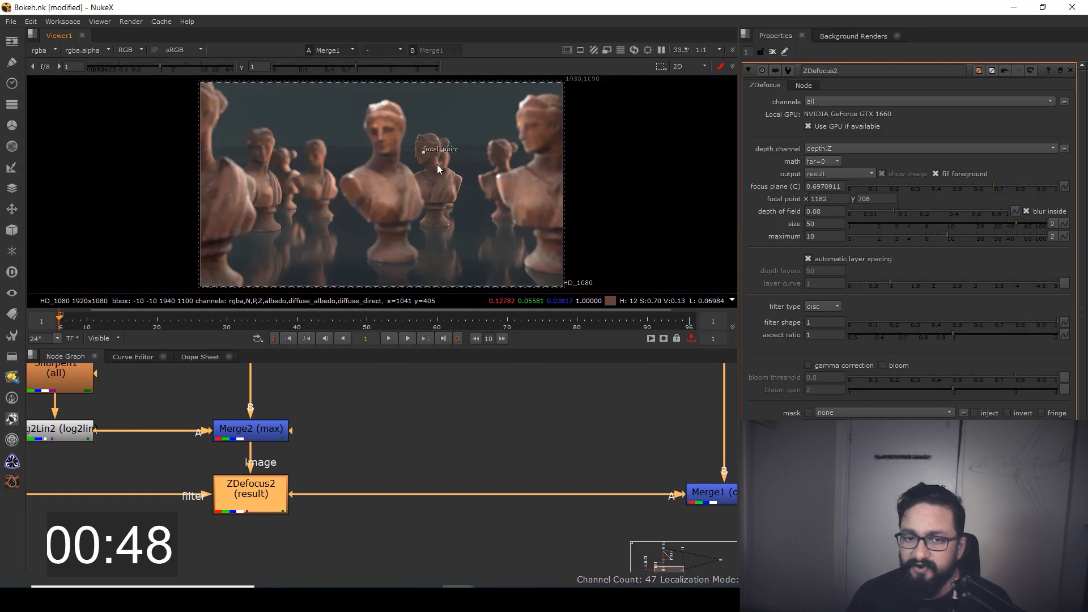
Switch the bokeh filter to bladed with 7 blades and rotation 51
{"action": "left_click", "coordinate": [823, 307]}
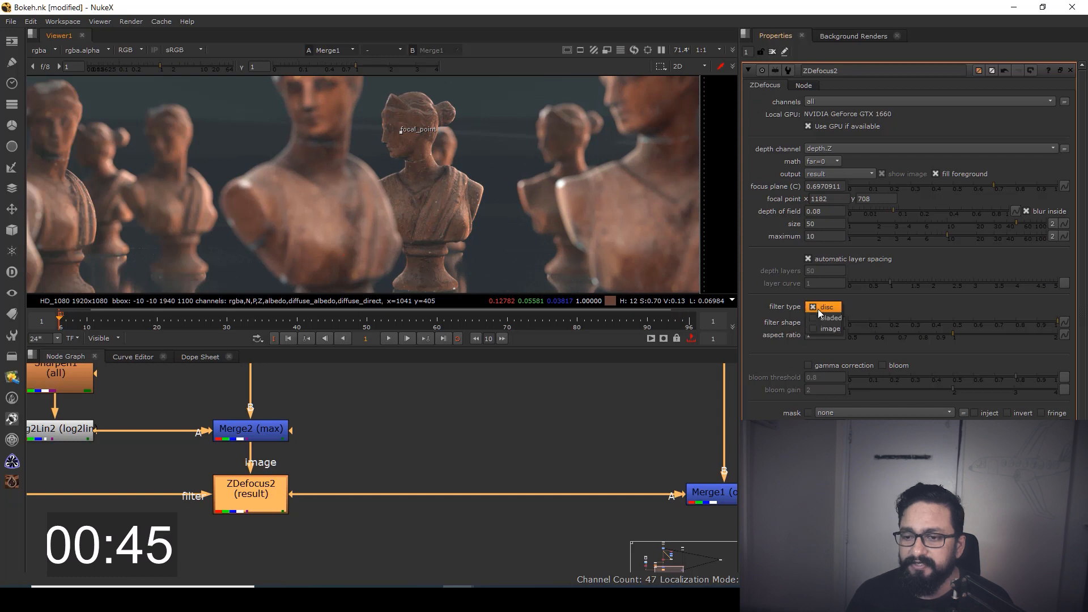
{"action": "left_click", "coordinate": [823, 307]}
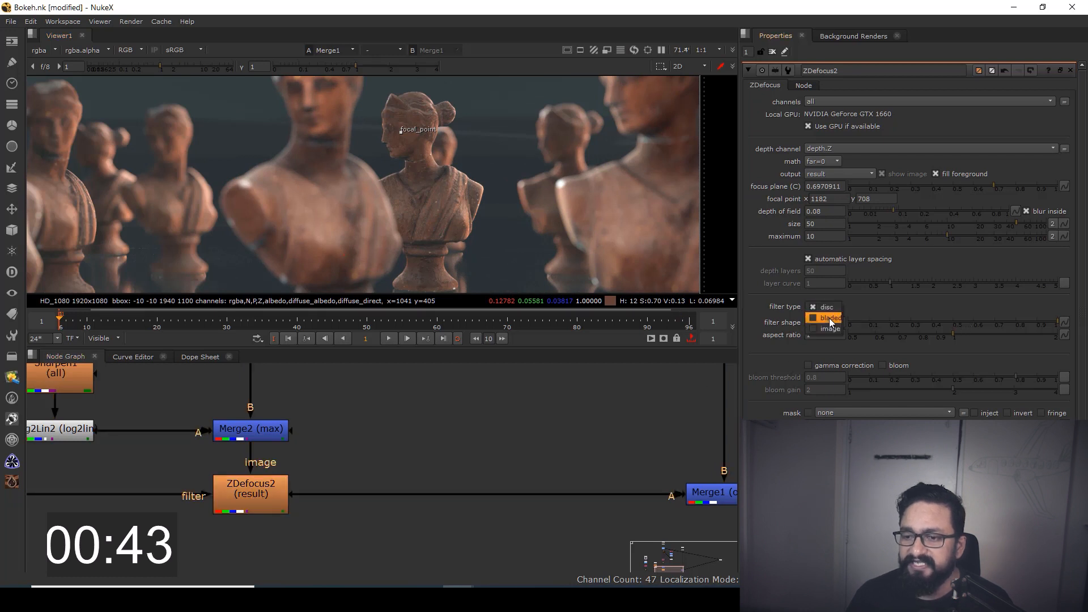
{"action": "left_click", "coordinate": [827, 317]}
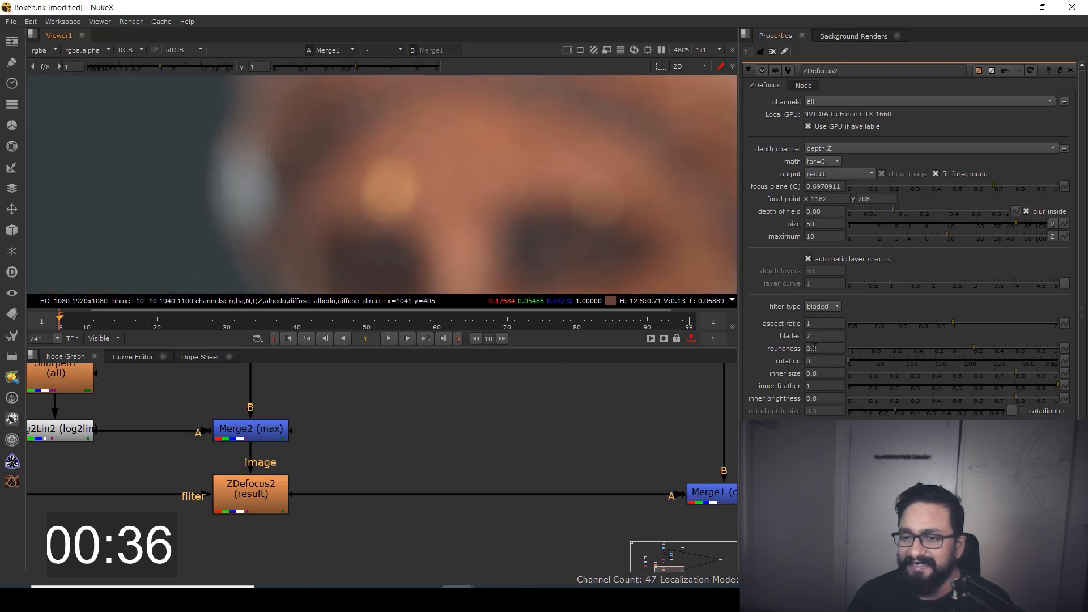
{"action": "left_click", "coordinate": [825, 336]}
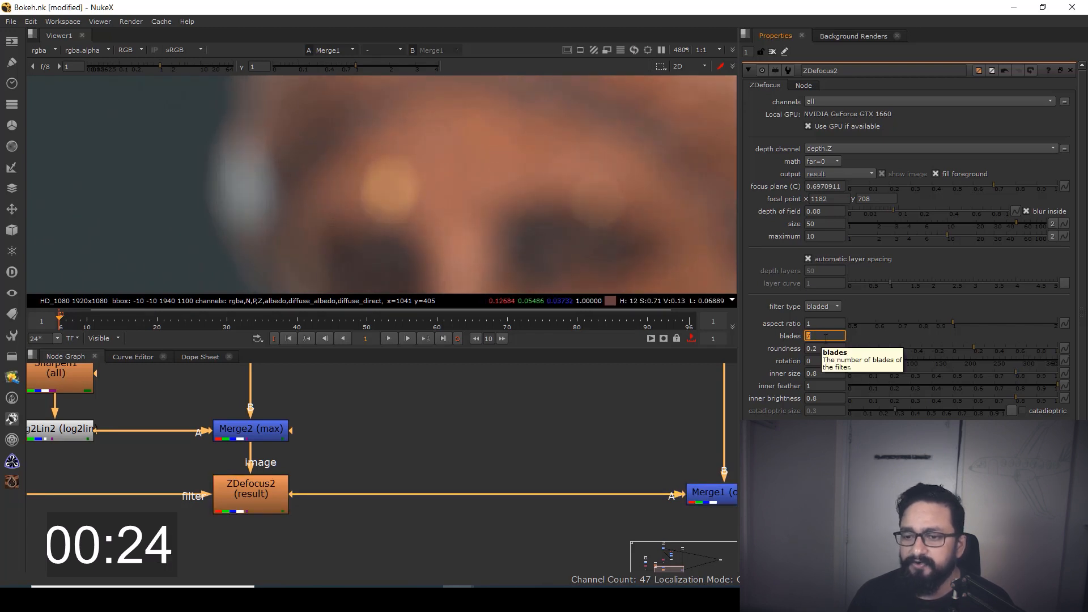
{"action": "mouse_move", "coordinate": [954, 323]}
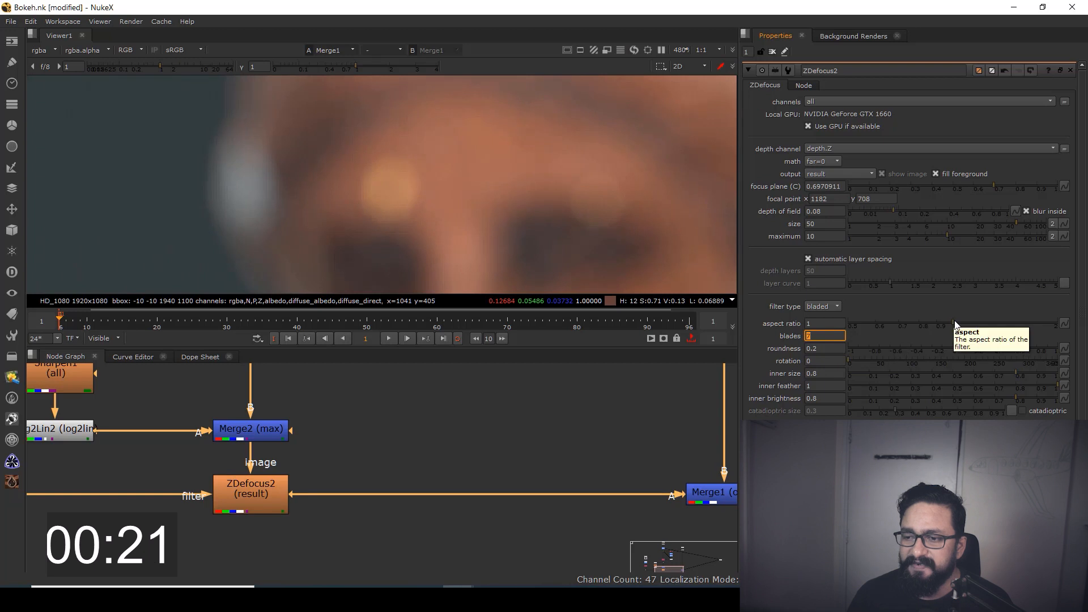
{"action": "left_click_drag", "start_coordinate": [945, 325], "coordinate": [915, 324]}
{"action": "type", "text": "7"}
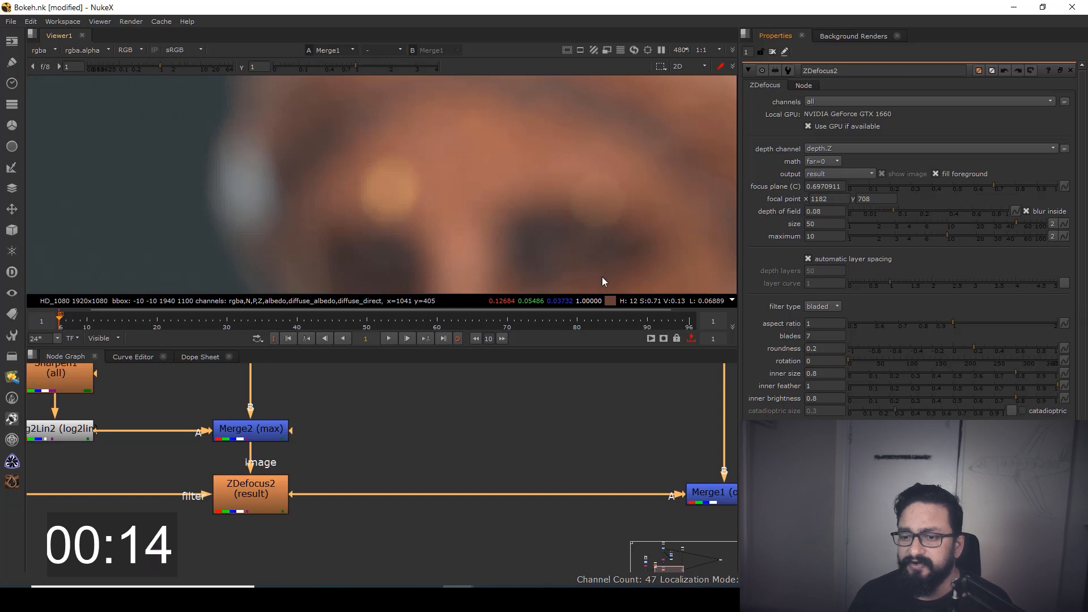
{"action": "mouse_move", "coordinate": [850, 365]}
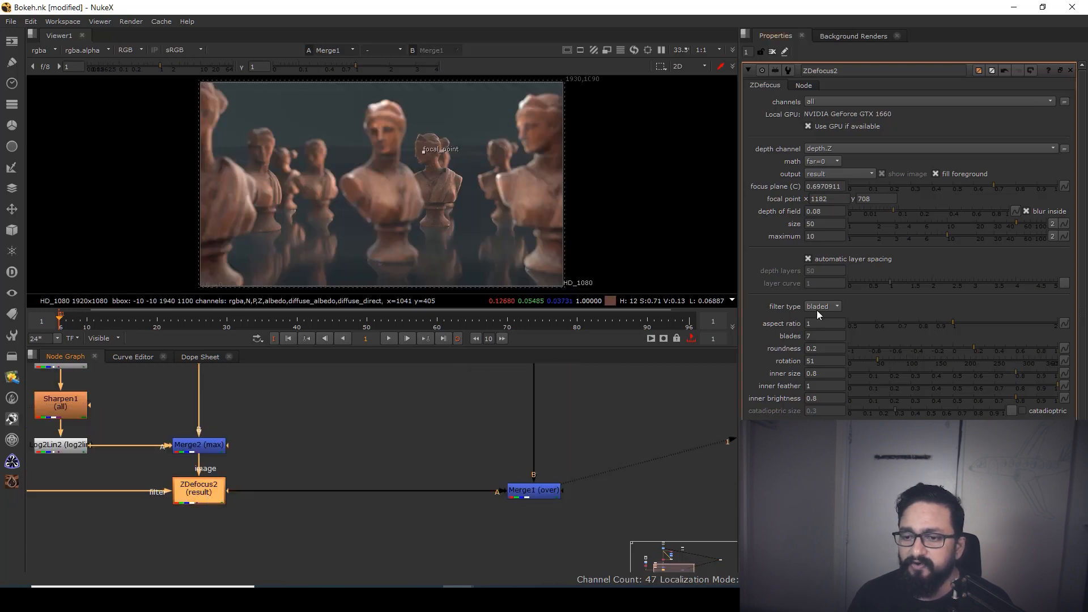
Change the bokeh filter type to image, taking its shape from rgba.alpha
{"action": "left_click", "coordinate": [822, 306]}
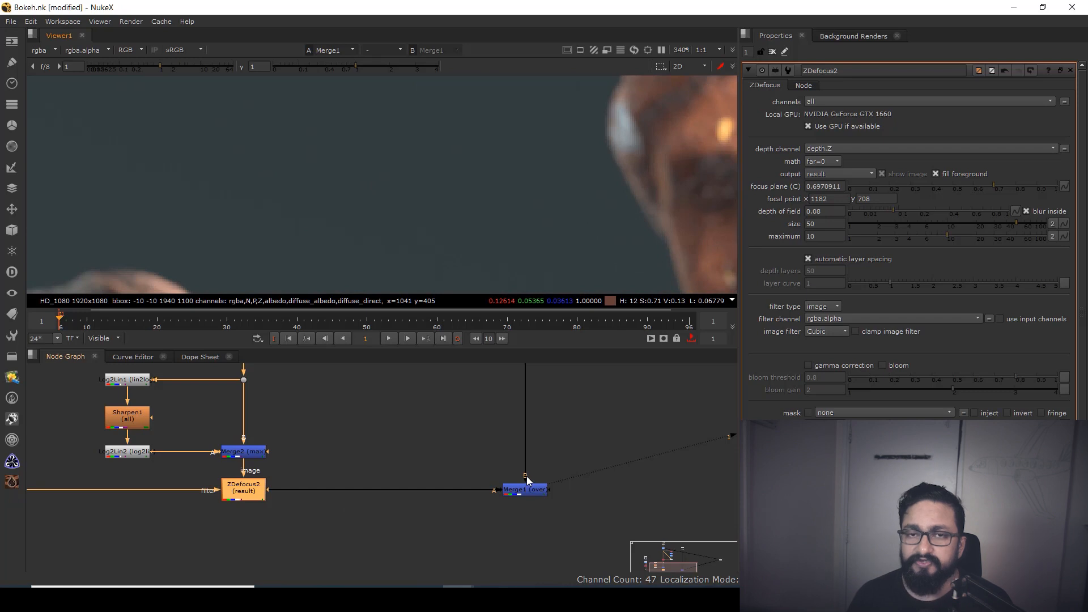
{"action": "left_click", "coordinate": [823, 306]}
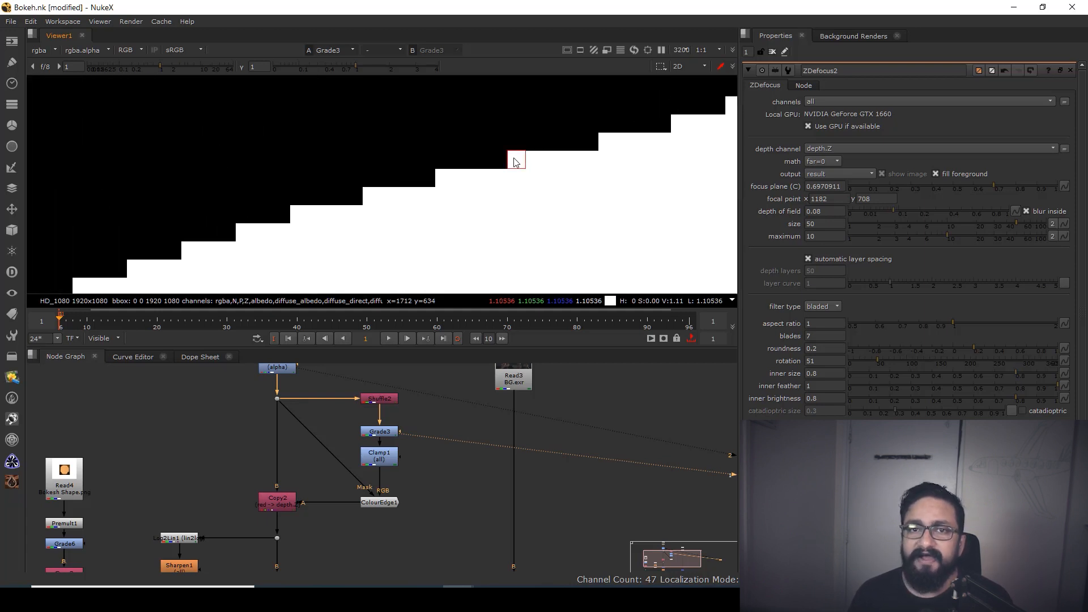
{"action": "mouse_move", "coordinate": [483, 162]}
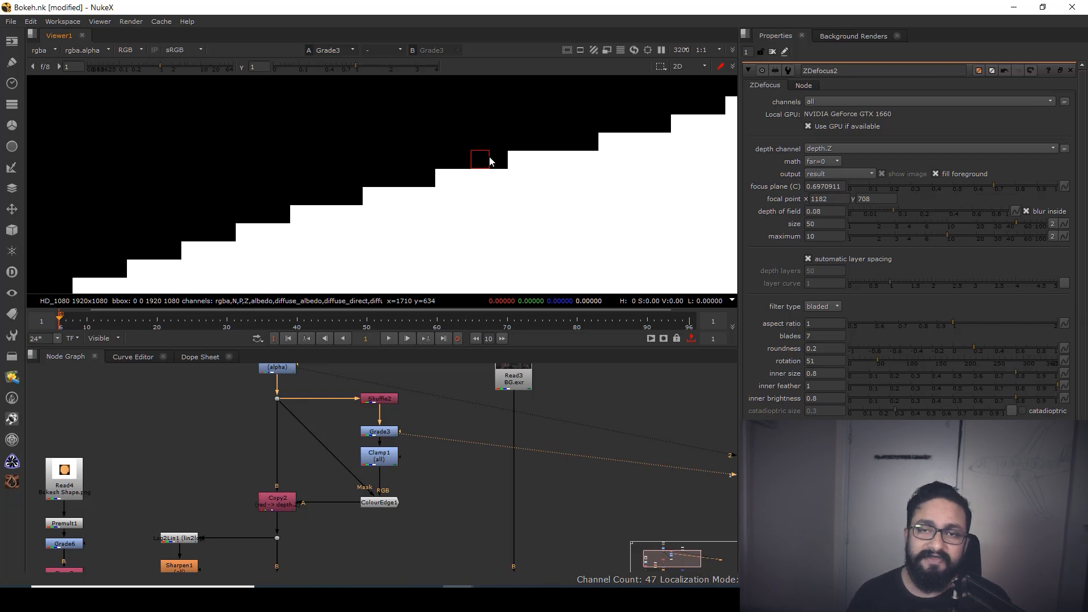
{"action": "mouse_move", "coordinate": [552, 173]}
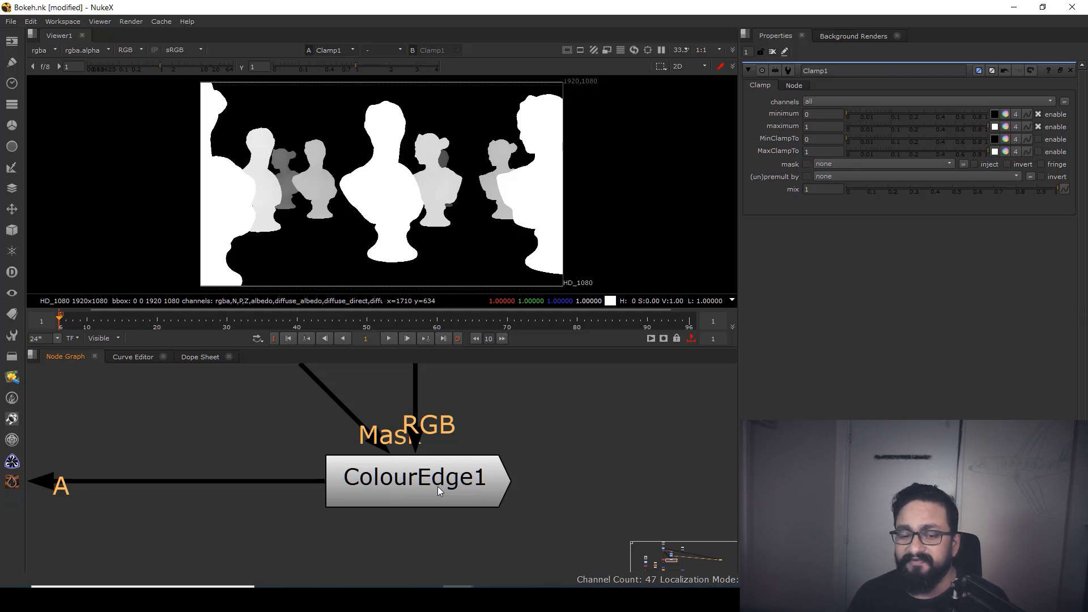
View ColourEdge1's edge-extended depth matte in the viewer's alpha channel
{"action": "left_click", "coordinate": [415, 477]}
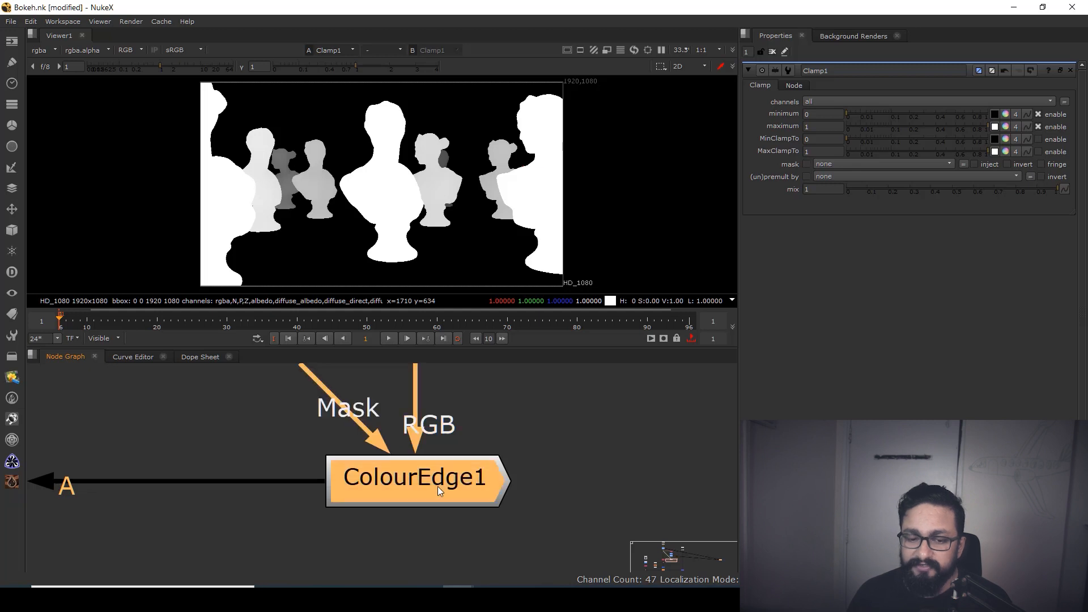
{"action": "left_click", "coordinate": [415, 477]}
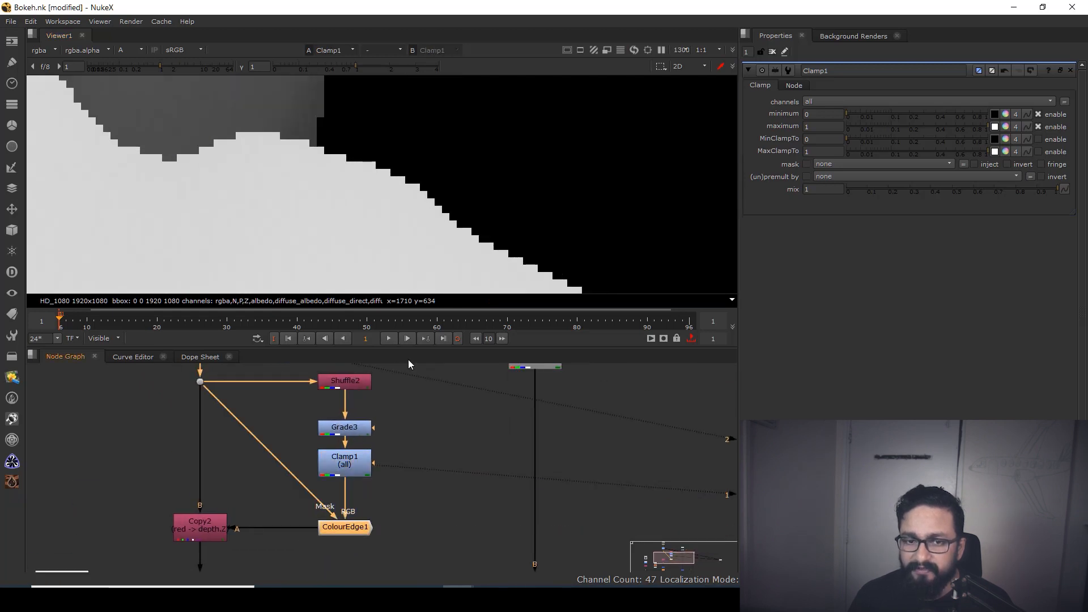
{"action": "left_click", "coordinate": [344, 526]}
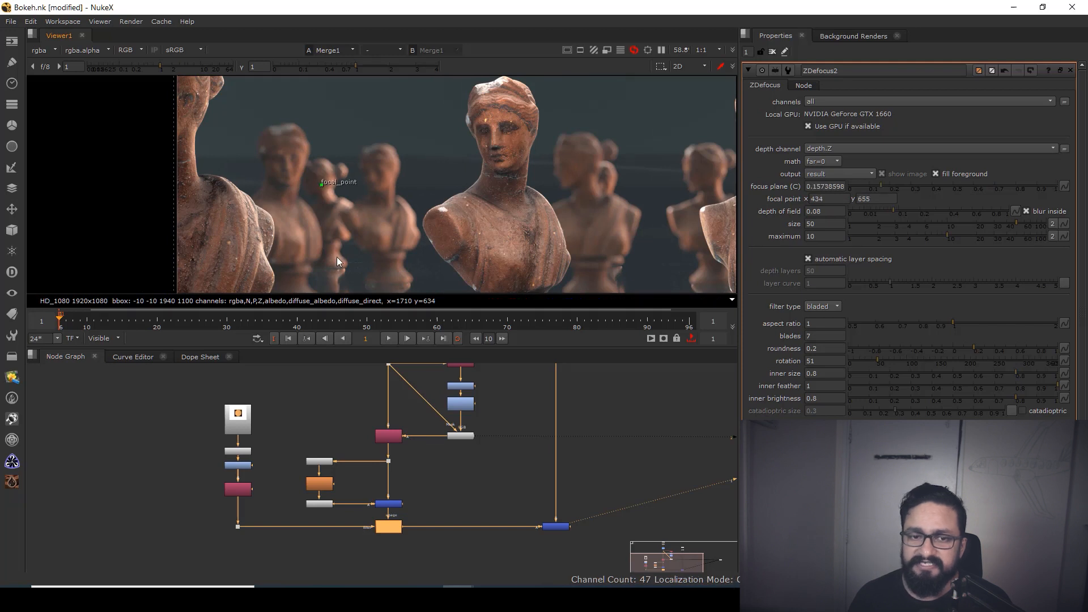
Drag the focal point onto the left bust so it sharpens and the centre bust blurs
{"action": "left_click_drag", "start_coordinate": [338, 181], "coordinate": [299, 156]}
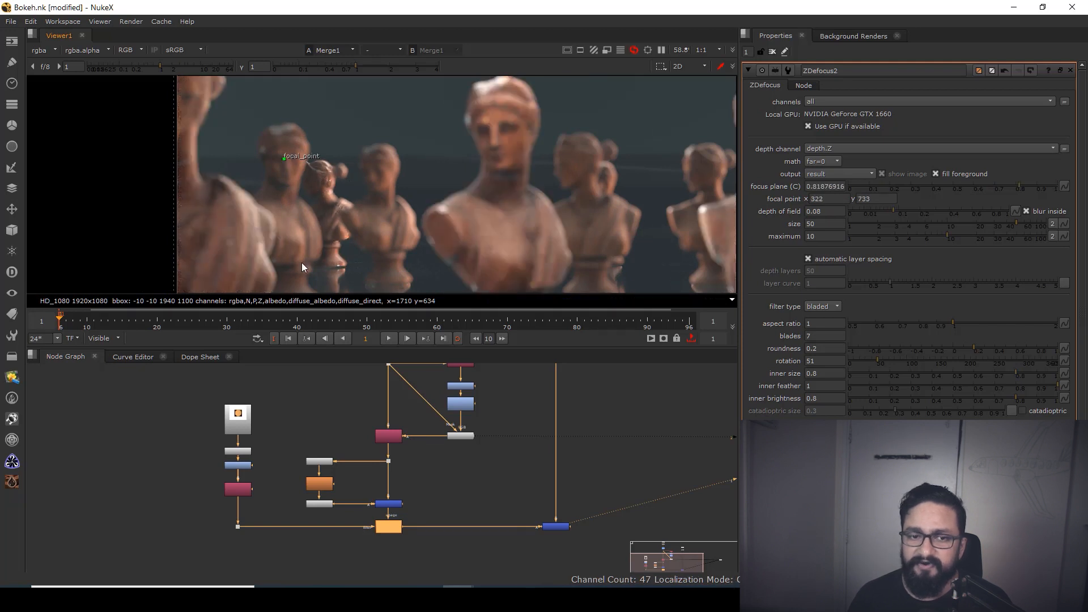
{"action": "mouse_move", "coordinate": [283, 167]}
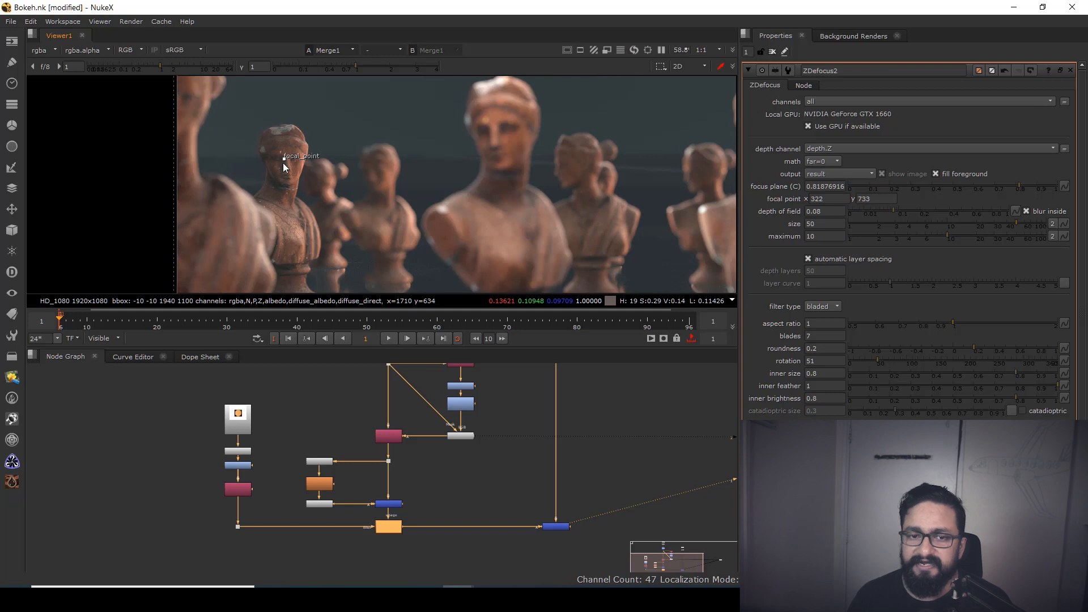